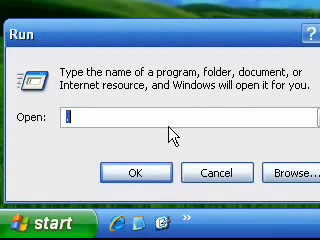
text(regedit)
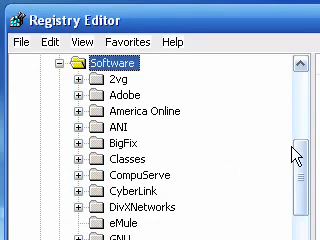
scroll(down, 3)
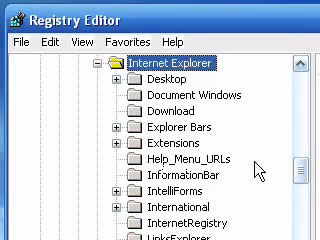
scroll(down, 3)
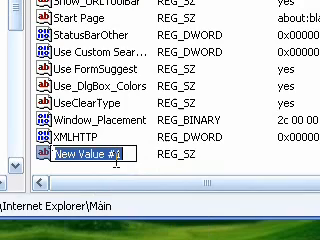
text(Window Title)
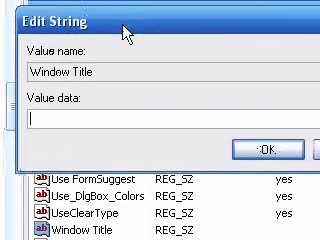
text(Dudes')
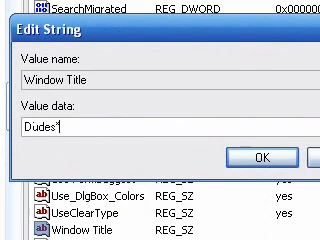
text(Squad)
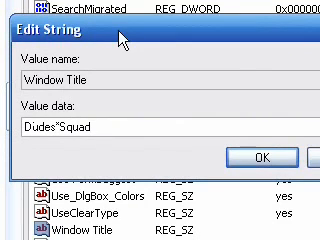